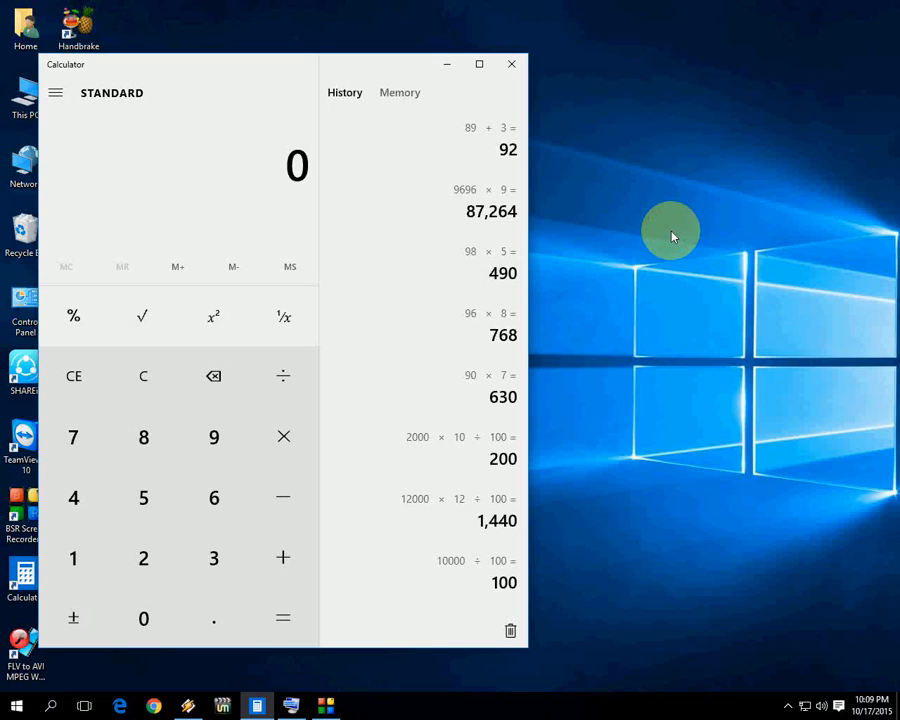
Step: Compute 698 × 6 = 4,188 and 236 + 236 = 472 from the keyboard
{"action": "left_click", "coordinate": [212, 496]}
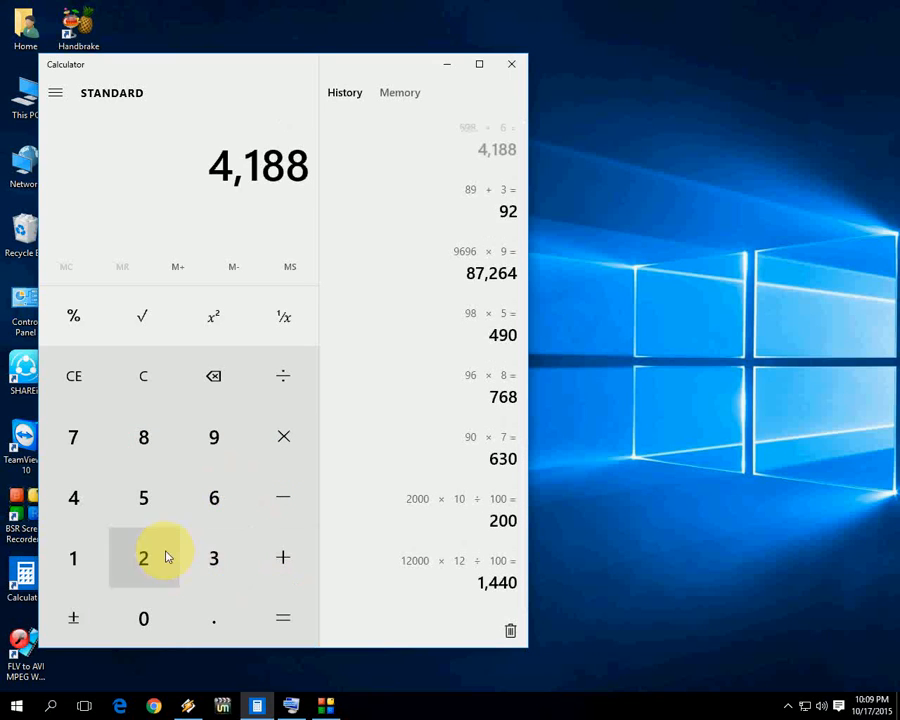
{"action": "left_click", "coordinate": [284, 618]}
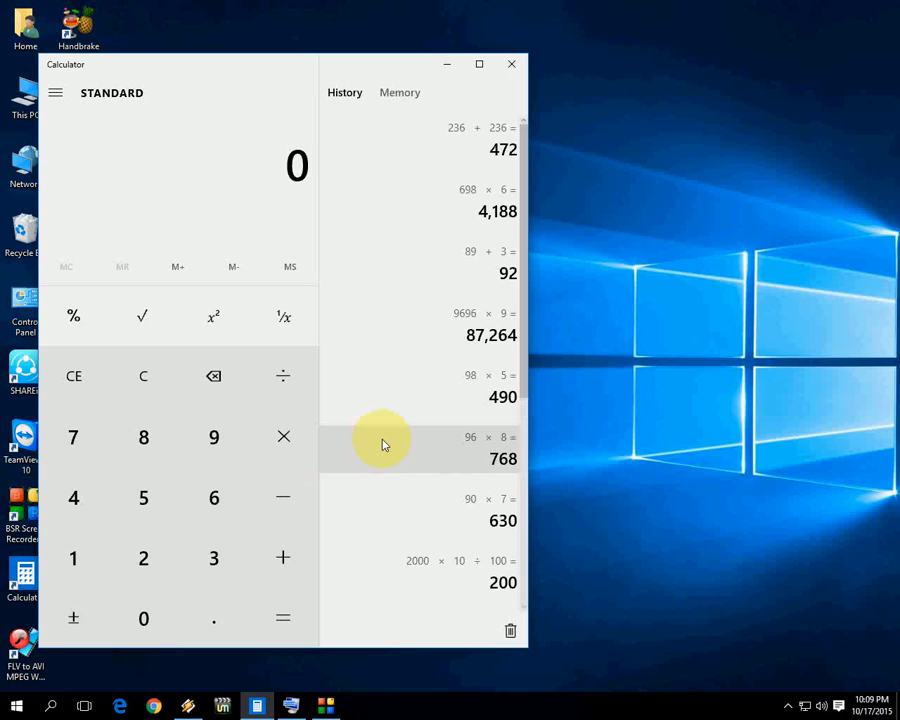
{"action": "mouse_move", "coordinate": [384, 552]}
{"action": "type", "text": "90"}
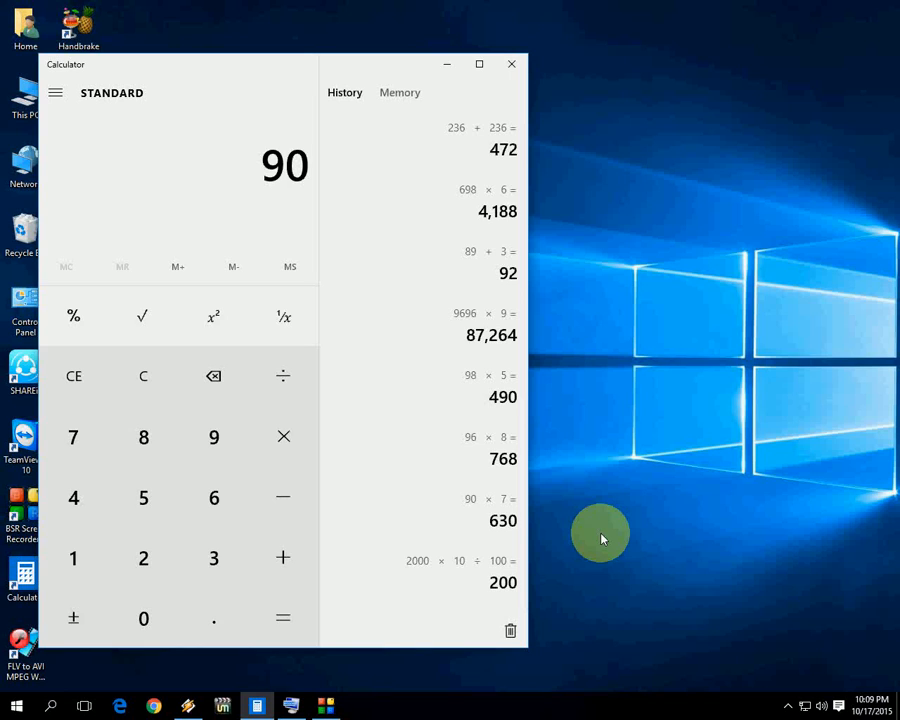
Step: Compute 90 × 10 = 900, 100 + 20 = 120, 1200 × 12 = 14,400 and 14400 ÷ 100 = 144
{"action": "left_click", "coordinate": [284, 436]}
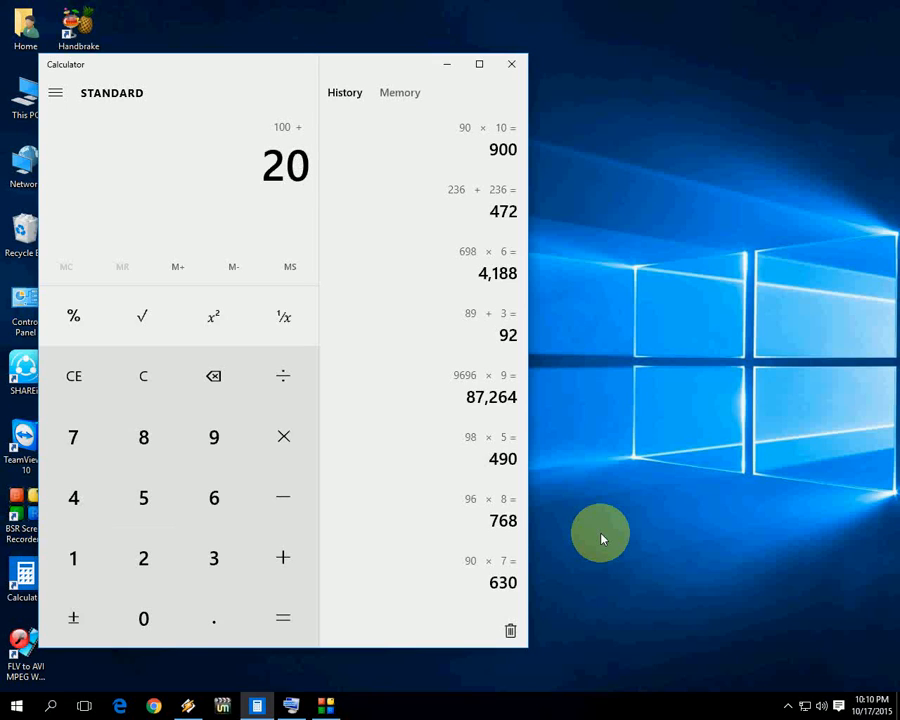
{"action": "left_click", "coordinate": [284, 616]}
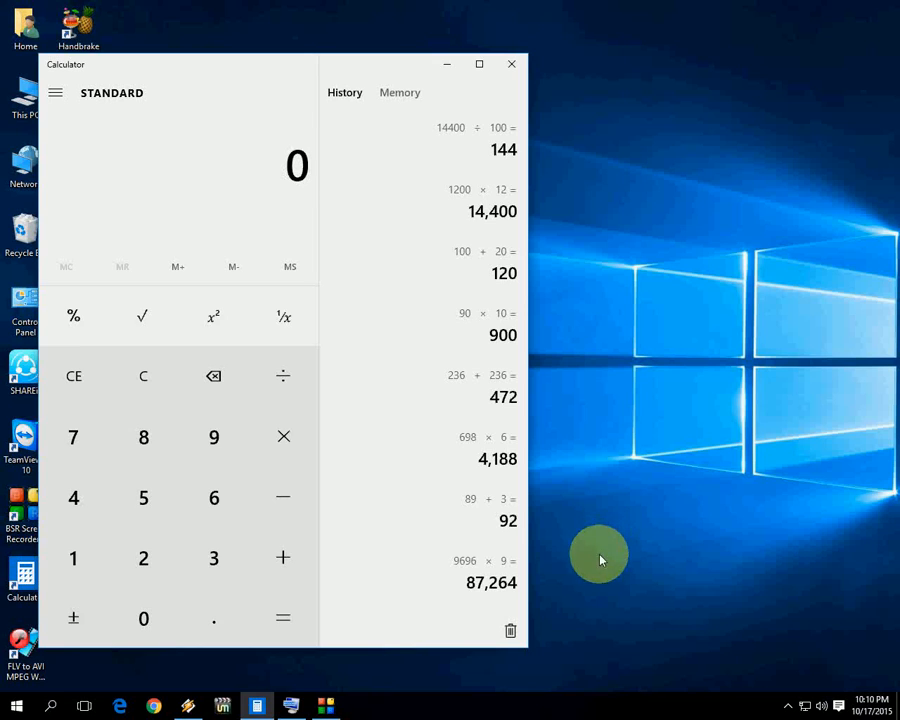
{"action": "mouse_move", "coordinate": [292, 704]}
{"action": "type", "text": "90"}
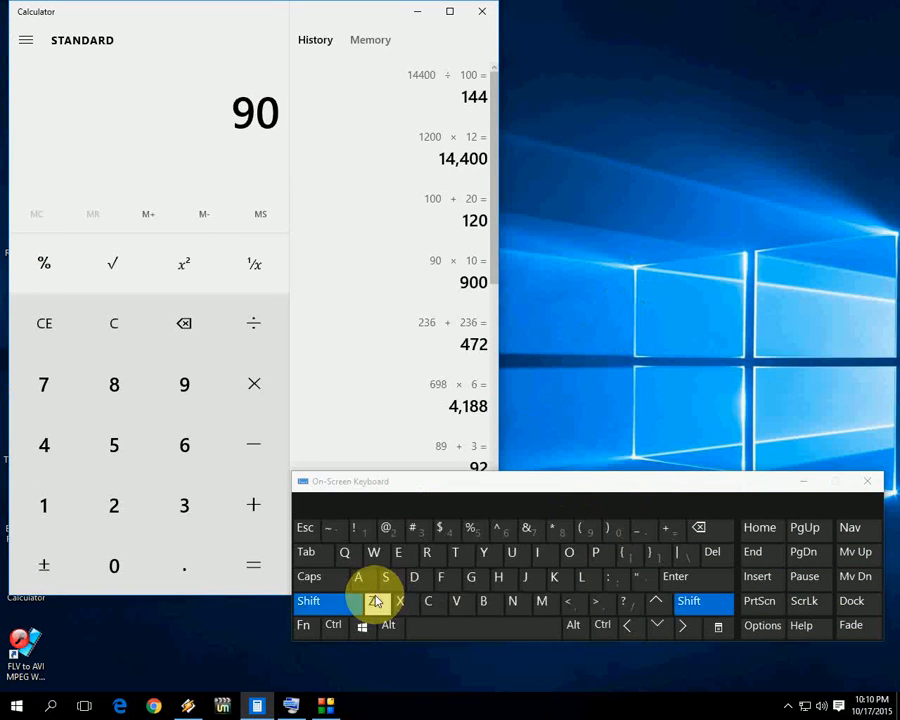
{"action": "mouse_move", "coordinate": [480, 564]}
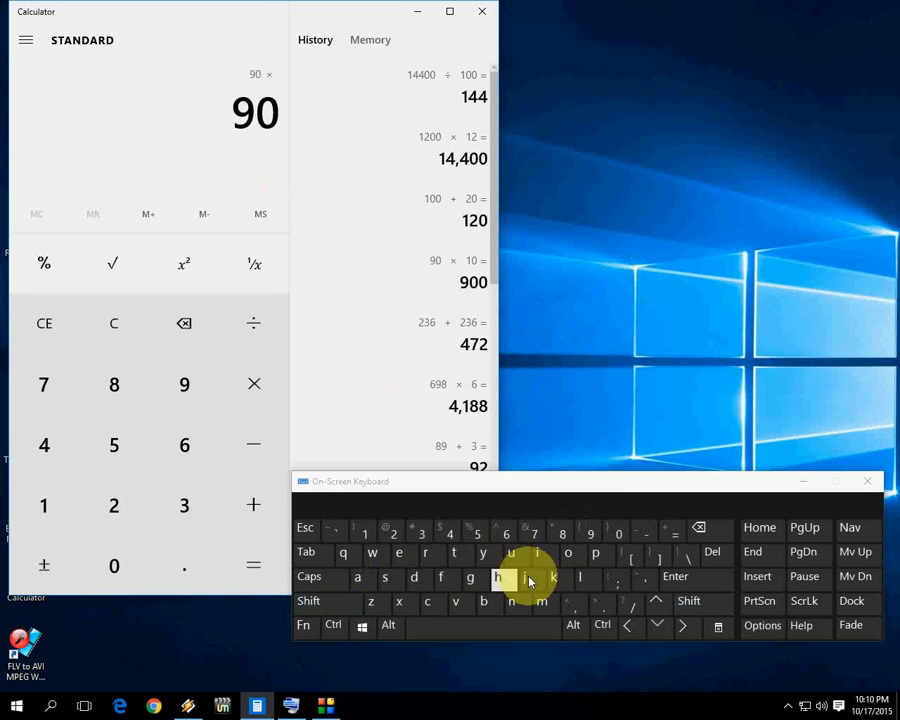
Step: Compute 90 × 7 = 630 and 12 + 90 = 102 using the On-Screen Keyboard
{"action": "left_click", "coordinate": [676, 576]}
{"action": "type", "text": "12"}
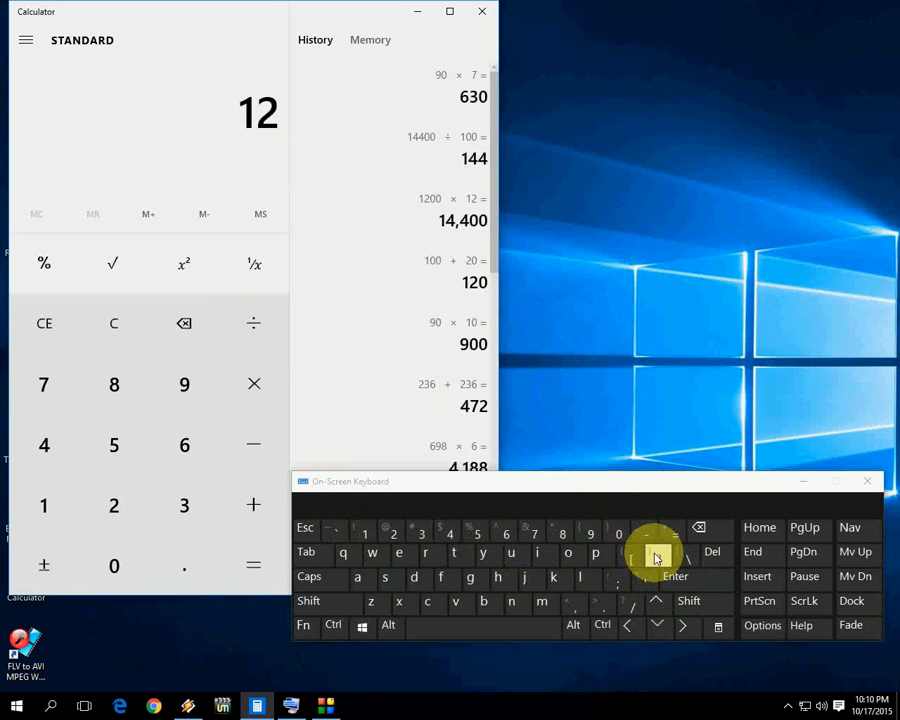
{"action": "left_click", "coordinate": [308, 600]}
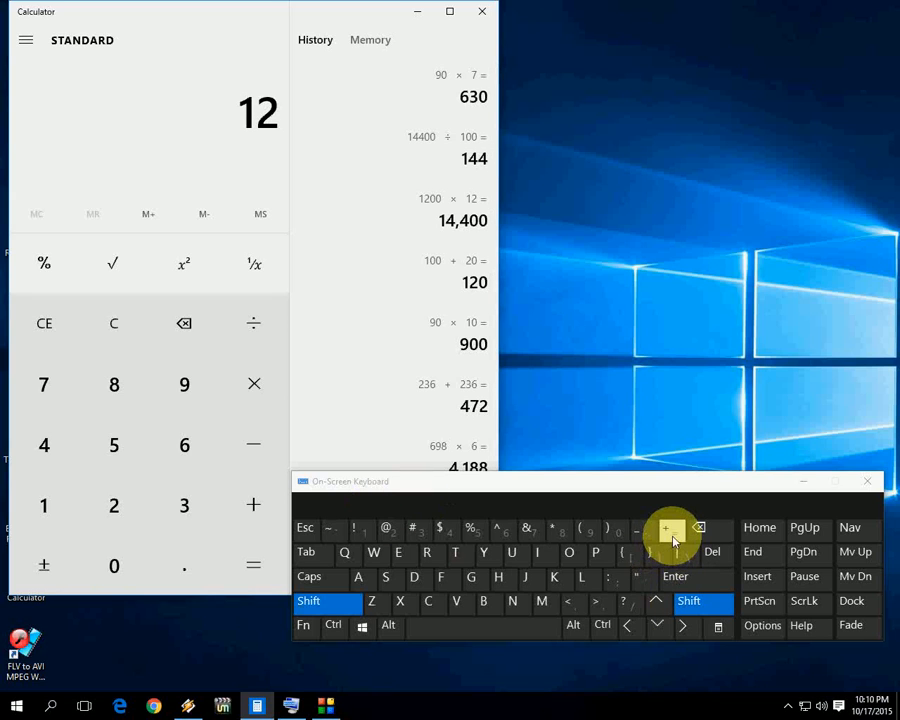
{"action": "left_click", "coordinate": [664, 528]}
{"action": "type", "text": "90"}
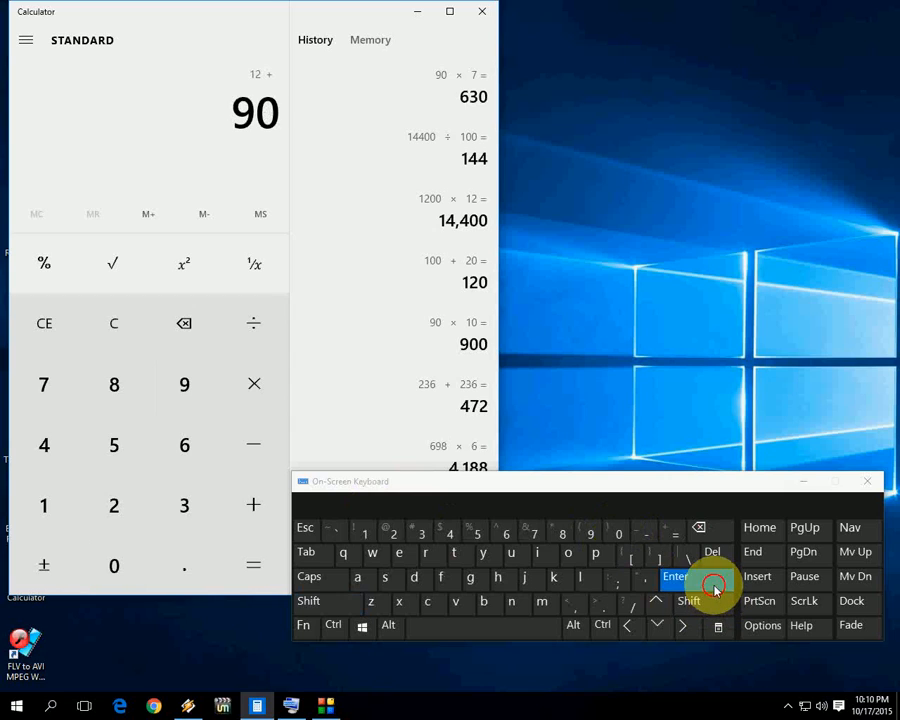
{"action": "left_click", "coordinate": [678, 576]}
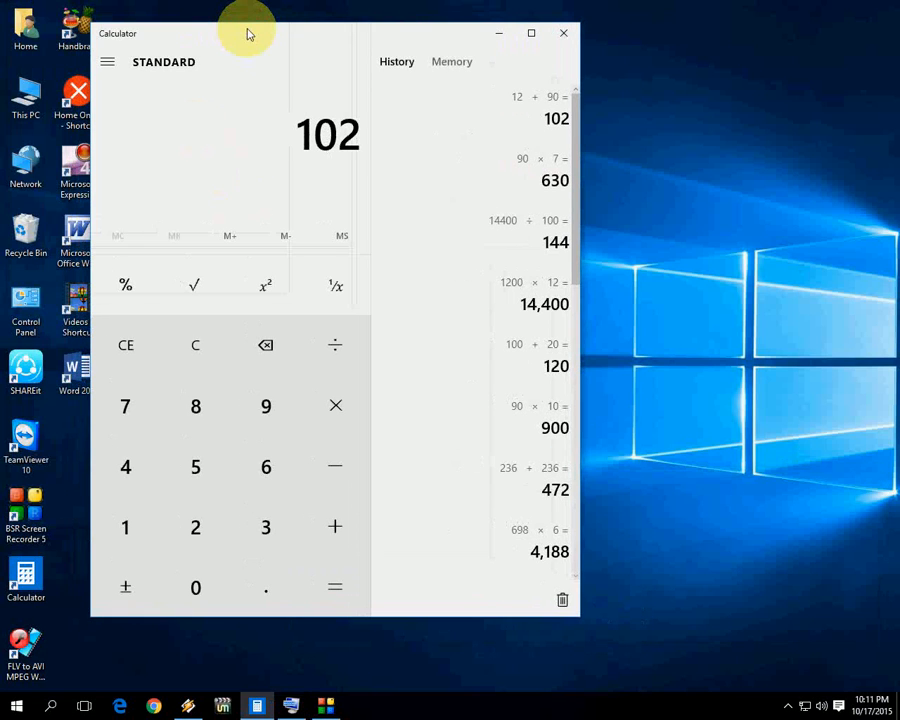
Step: Start a new Word document and enter the Calculator result 102 into it
{"action": "double_click", "coordinate": [76, 230]}
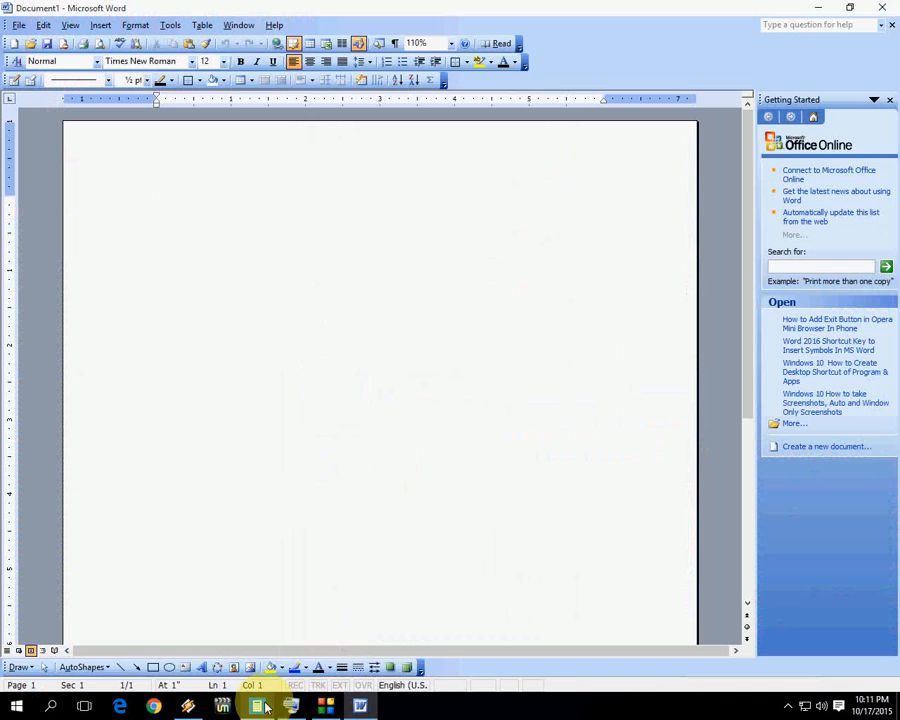
{"action": "left_click", "coordinate": [264, 706]}
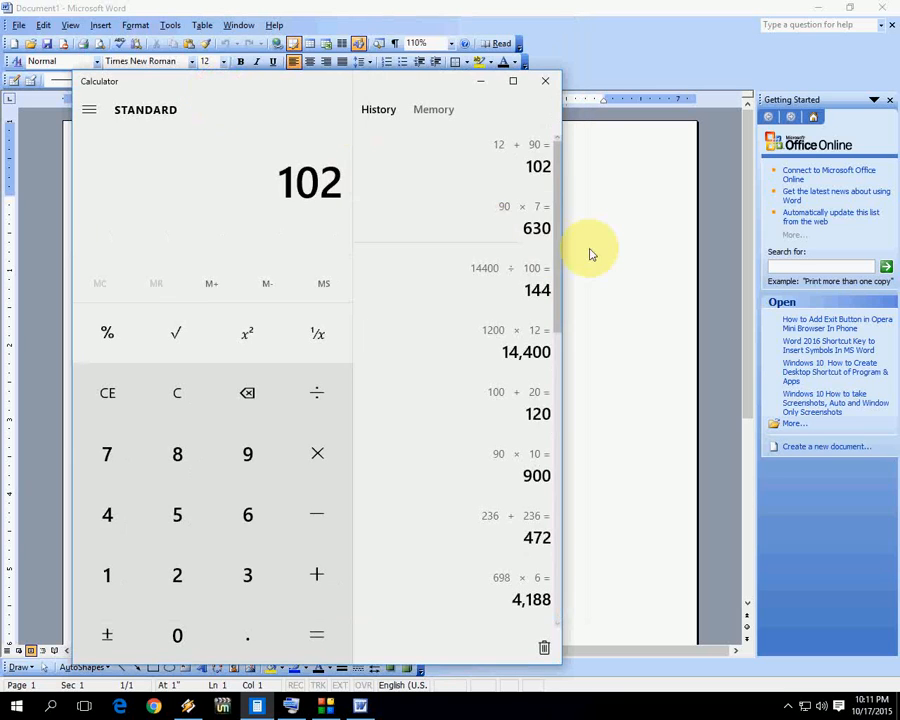
{"action": "left_click", "coordinate": [544, 80]}
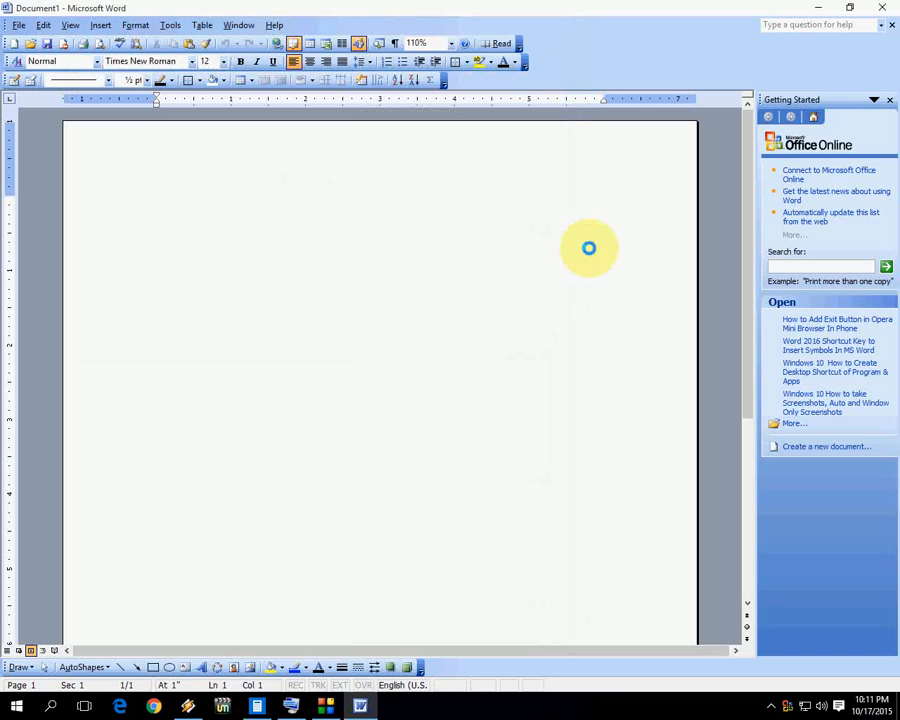
{"action": "type", "text": "102"}
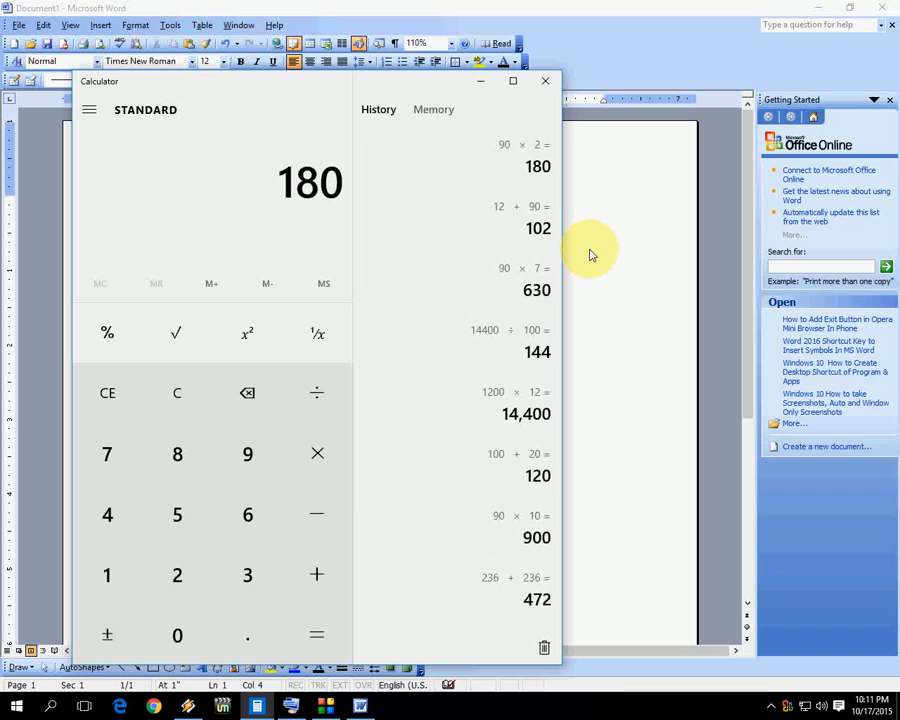
{"action": "left_click", "coordinate": [544, 80]}
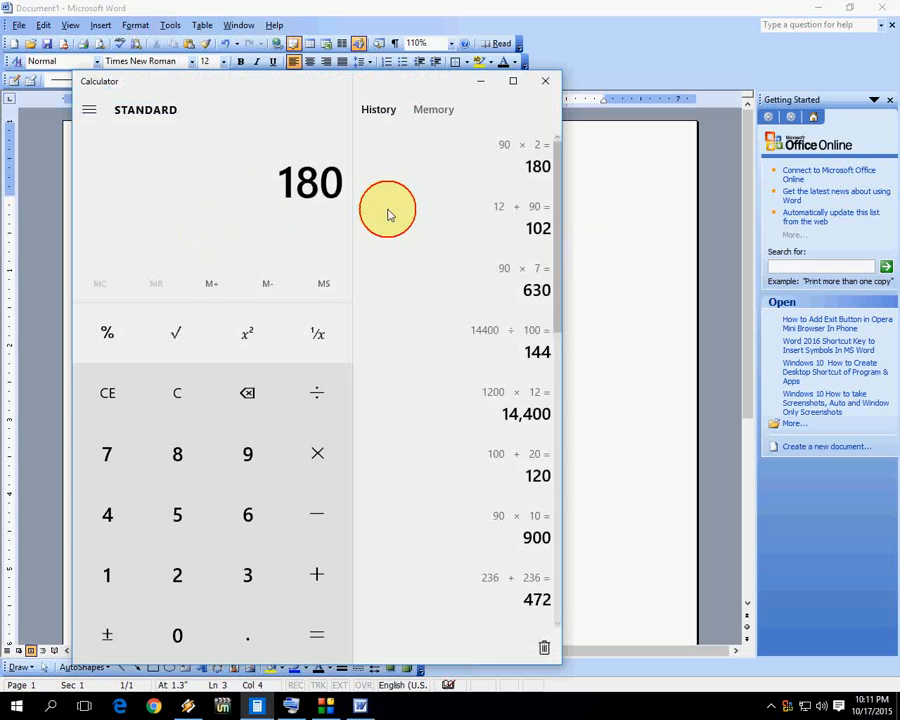
{"action": "mouse_move", "coordinate": [600, 288]}
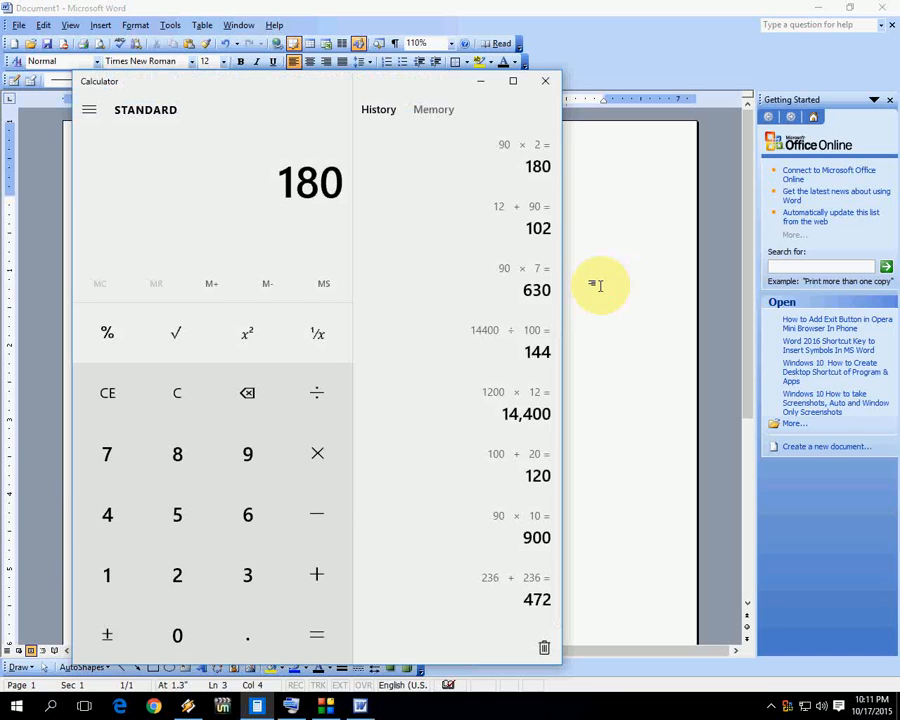
{"action": "mouse_move", "coordinate": [312, 392]}
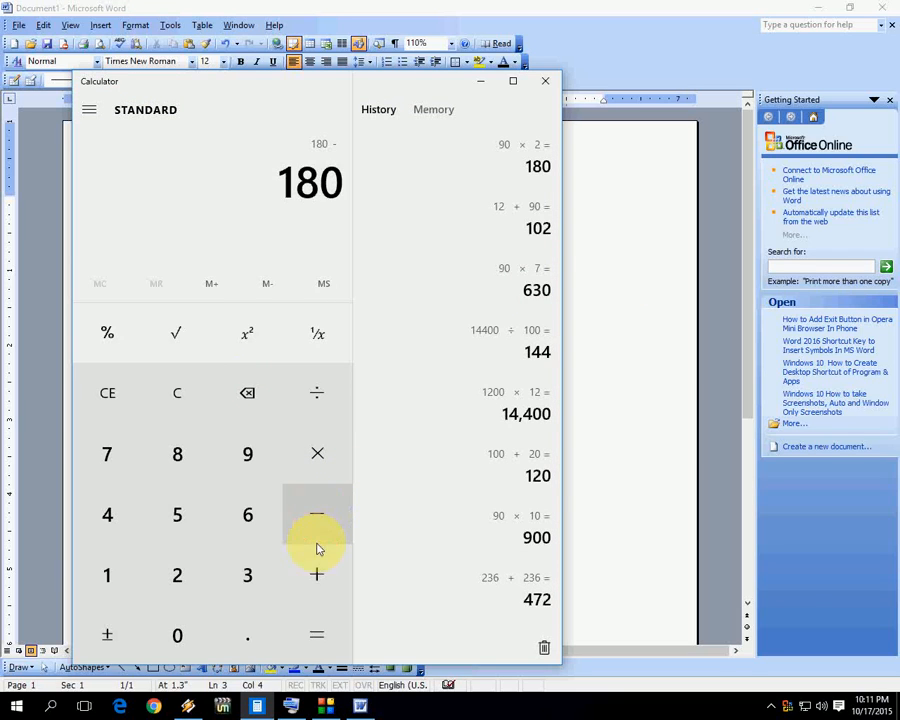
Step: Compute 180 + 180 = 360 and 30 − 20 = 10, then begin 9 ×
{"action": "left_click", "coordinate": [316, 636]}
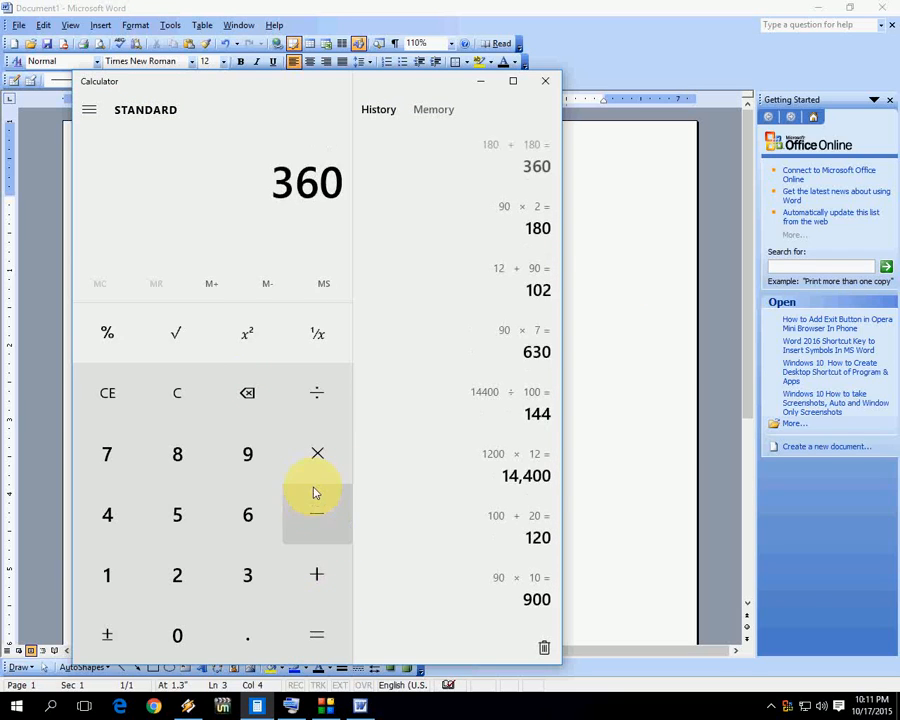
{"action": "mouse_move", "coordinate": [316, 514]}
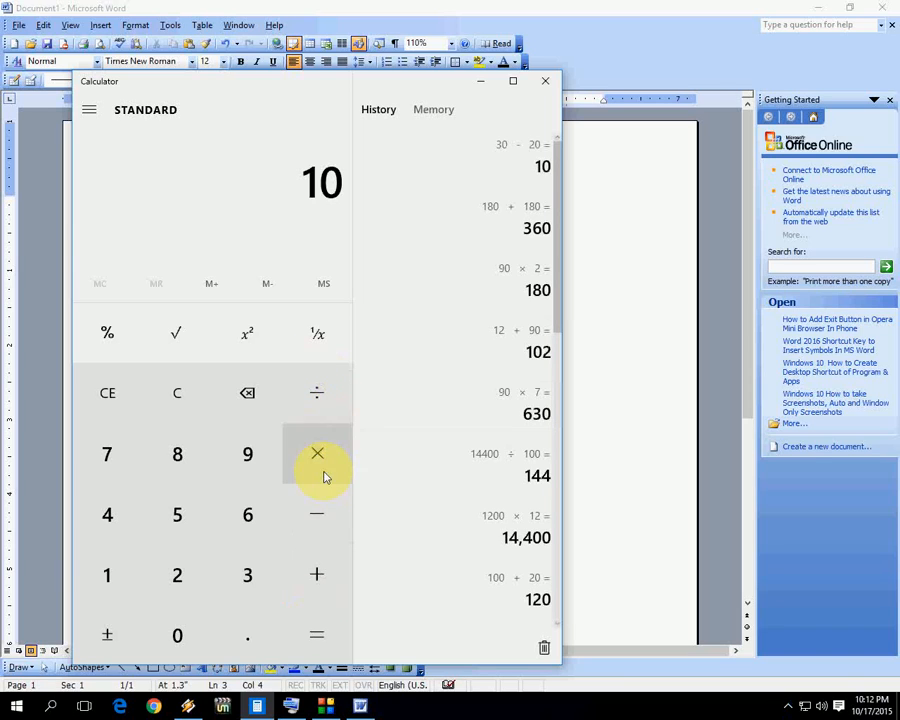
{"action": "mouse_move", "coordinate": [256, 404]}
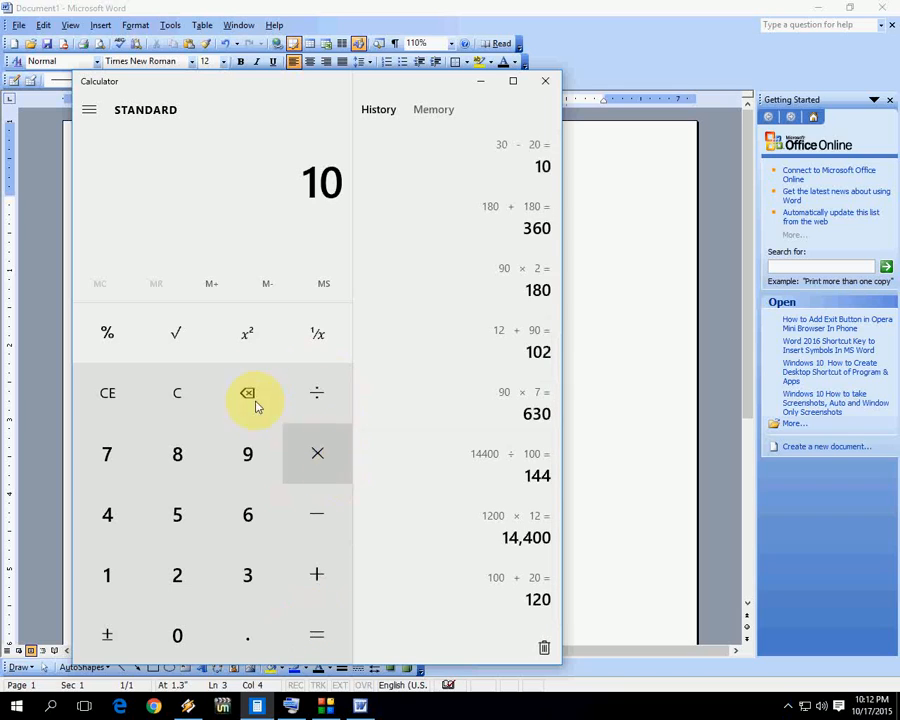
{"action": "left_click", "coordinate": [248, 454]}
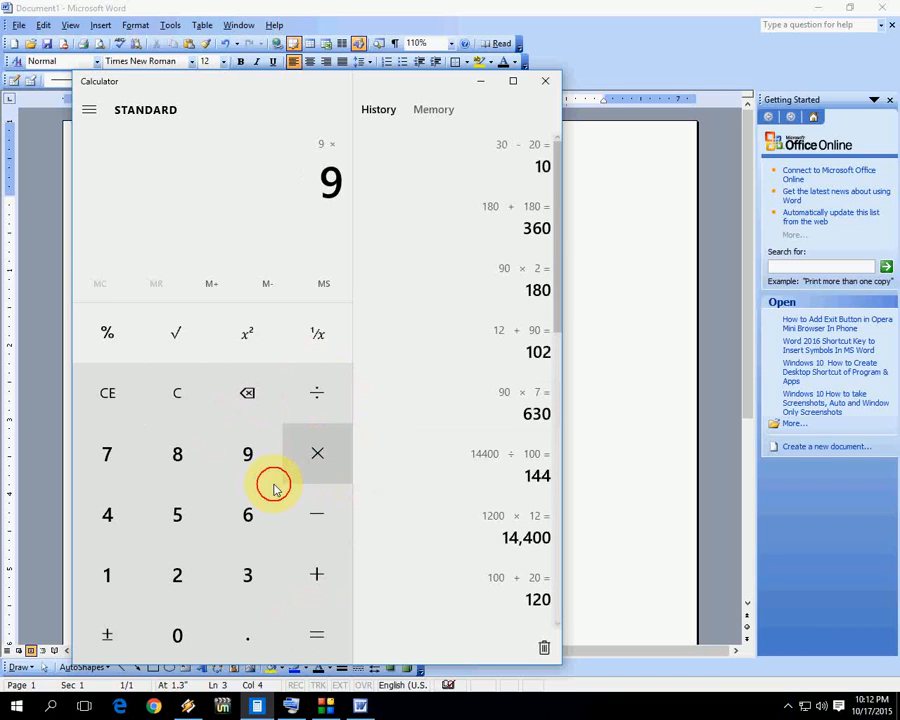